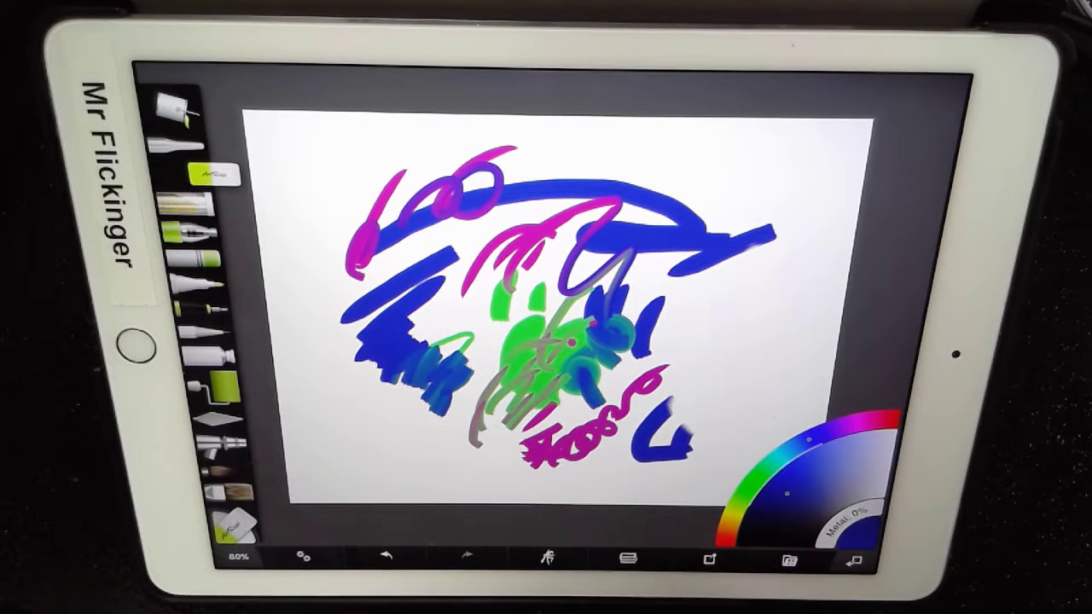
- Paint small red brush strokes along the right side of the canvas
click(628, 557)
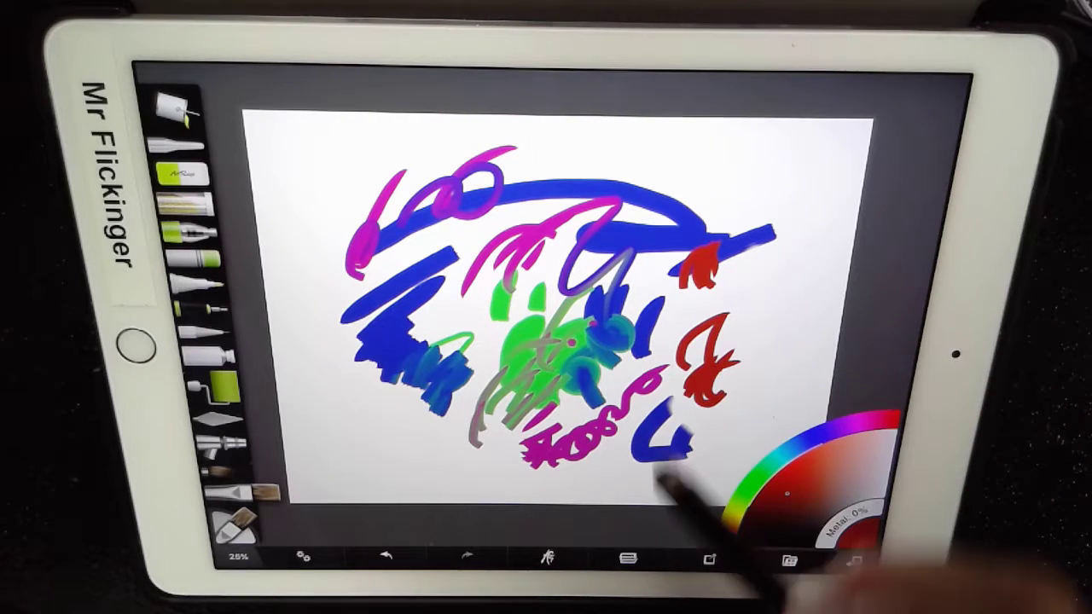
- Paint another red patch near the top right and show the Layers panel
click(626, 556)
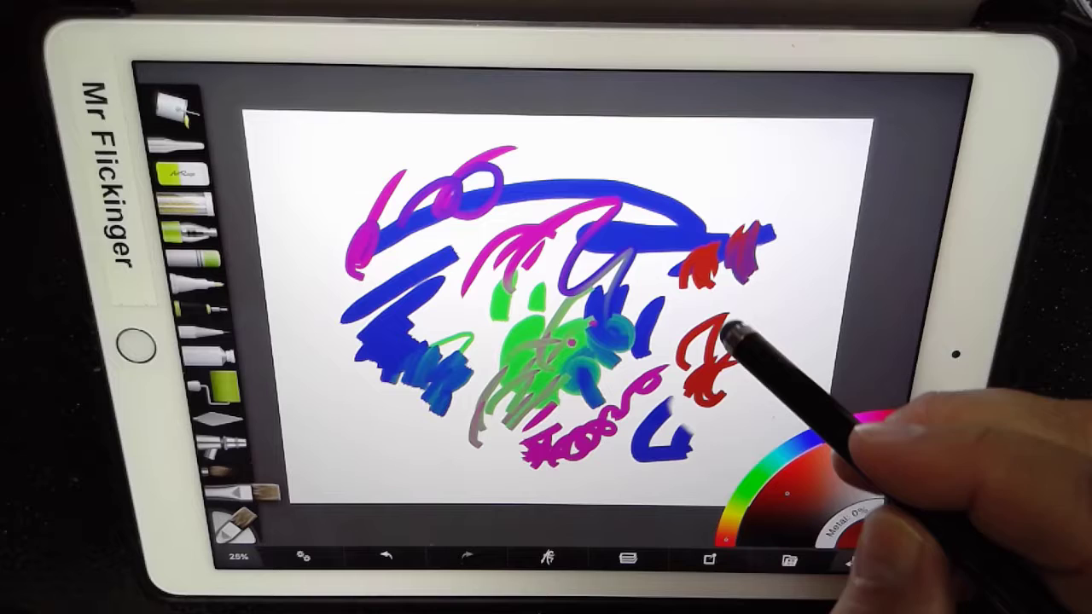
click(630, 556)
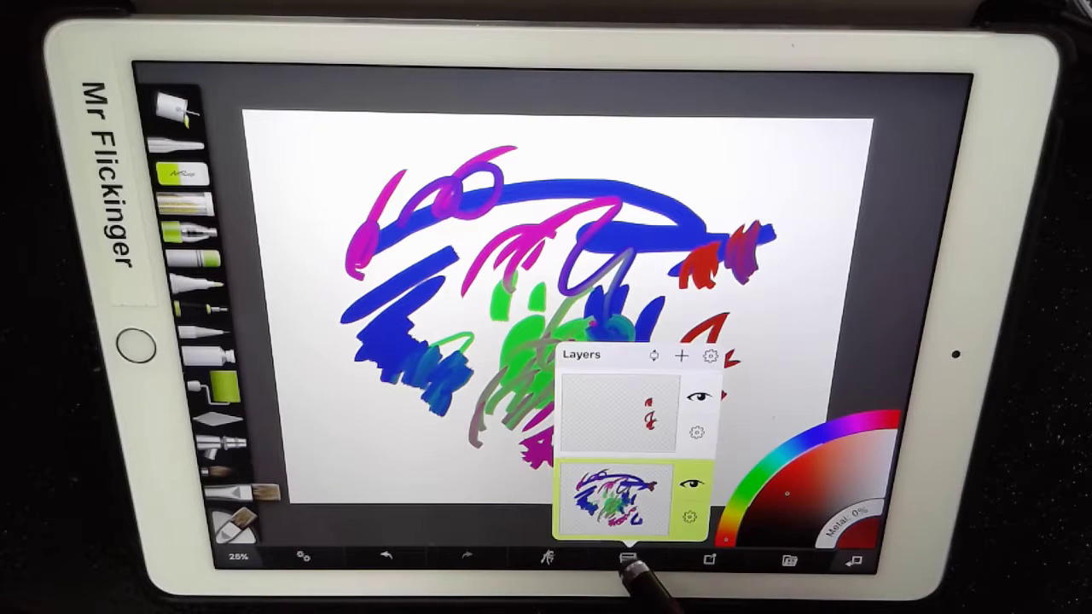
- Dismiss the layer list and build the red marks into solid patches at top right and right edge
click(631, 418)
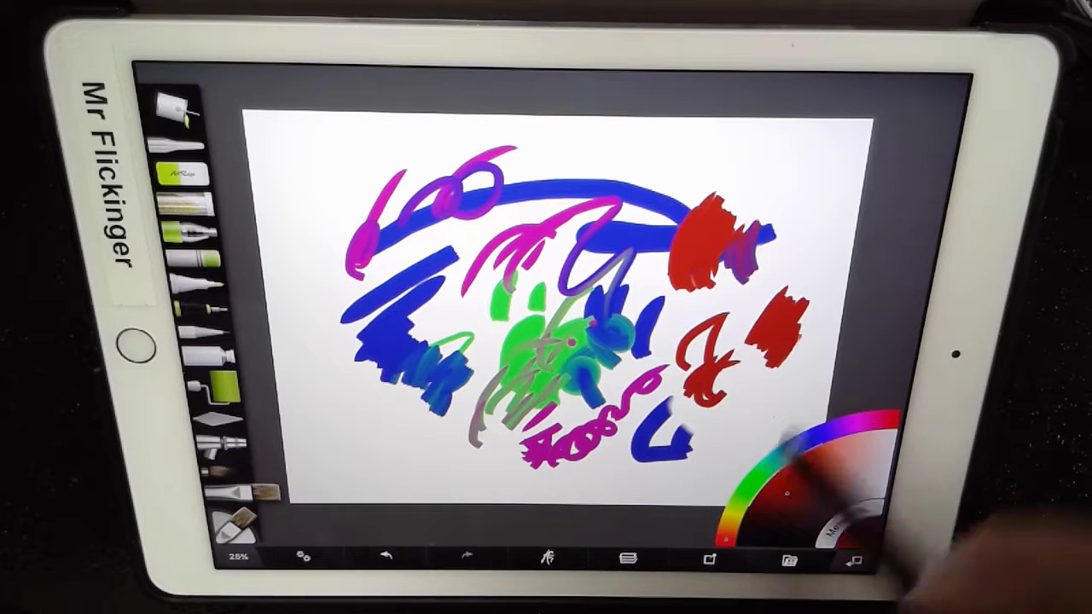
- Paint an aqua stick figure at lower left and aqua strokes under the red on the bottom layer, then show Layers
click(627, 559)
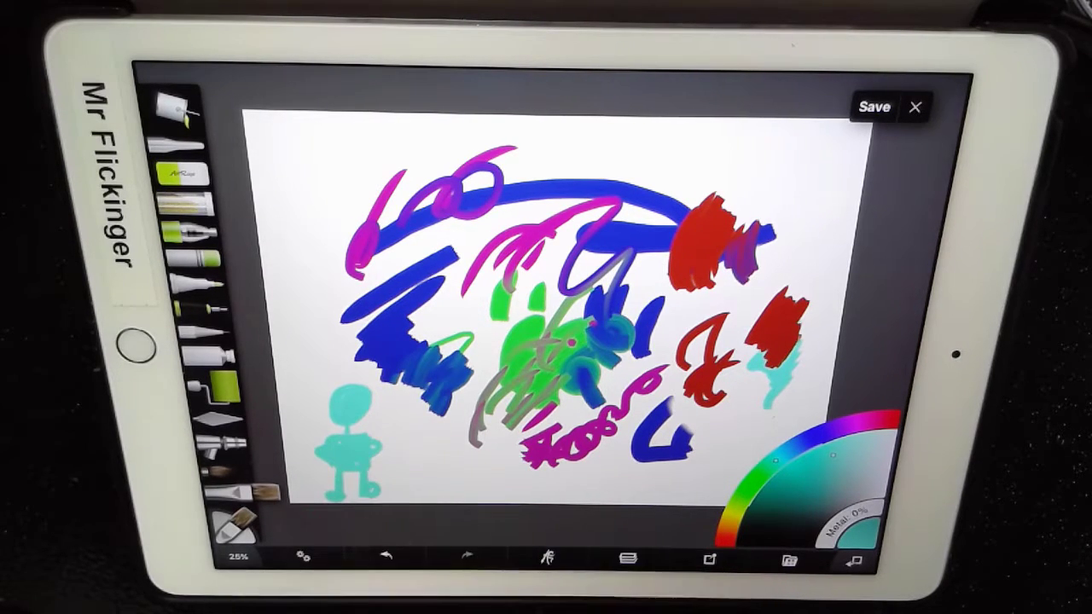
click(628, 558)
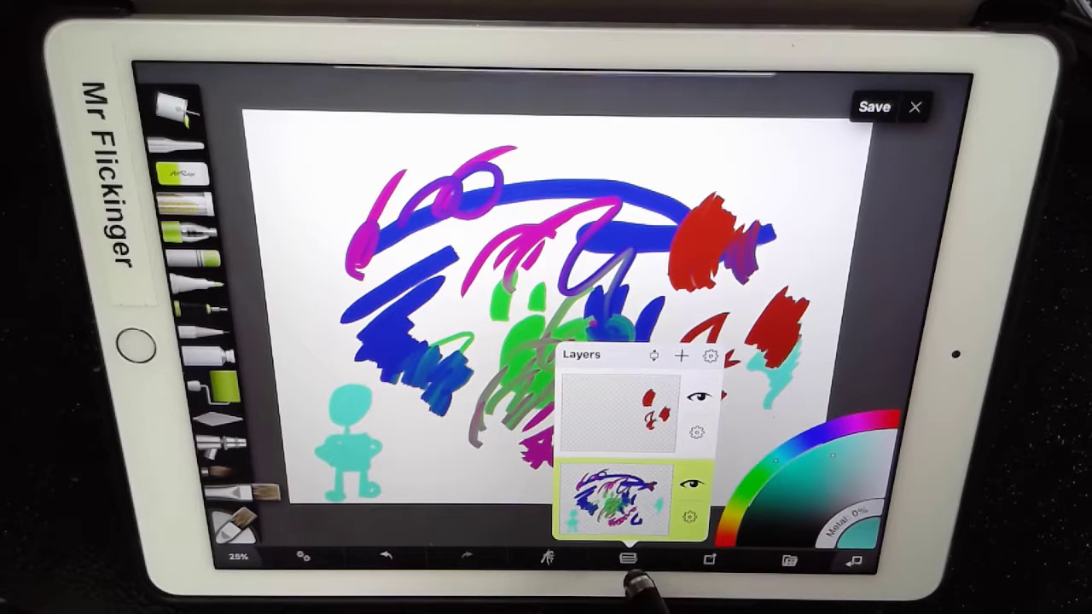